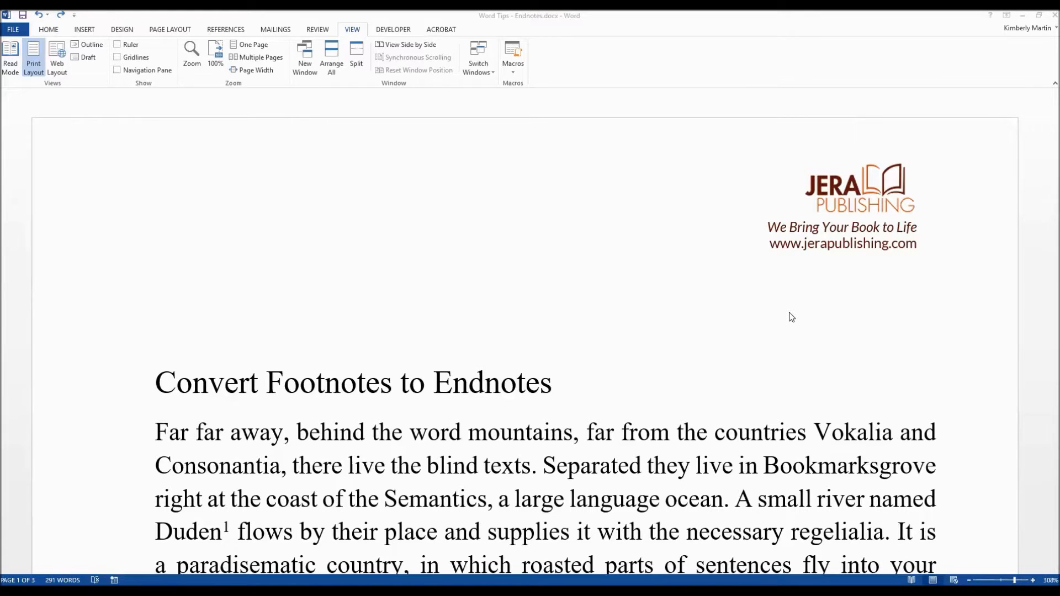
mouse_move(711, 330)
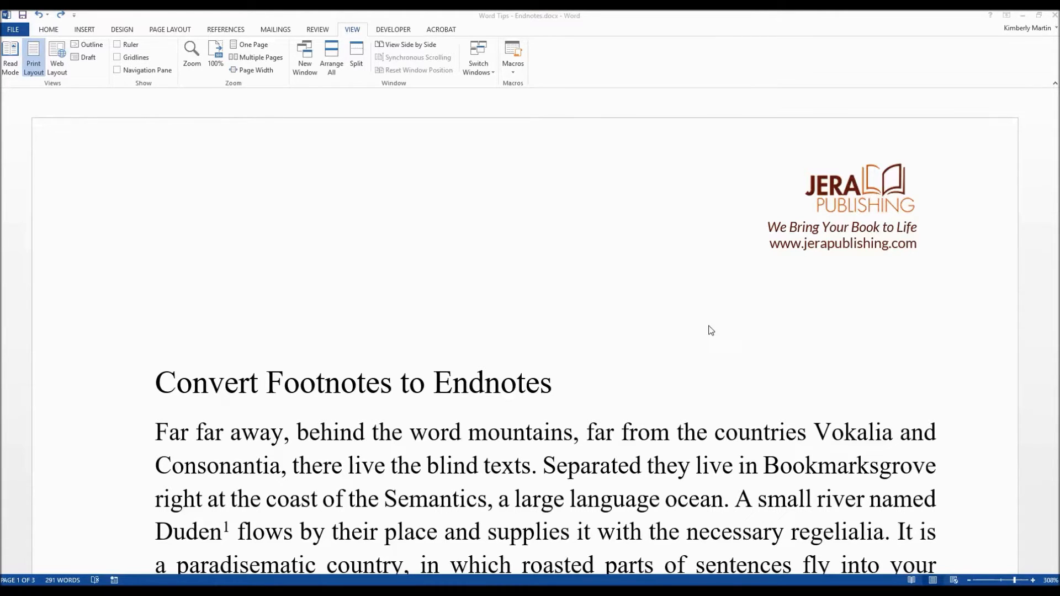
Insert an Odd Page section break after the last paragraph via Page Layout > Breaks.
scroll("down", 3)
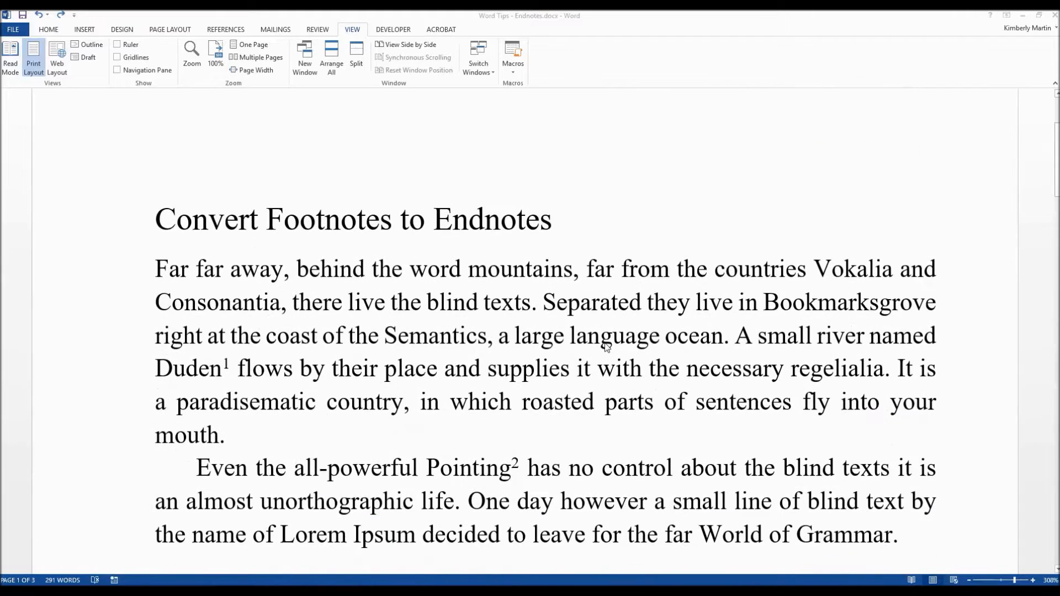
scroll("up", 3)
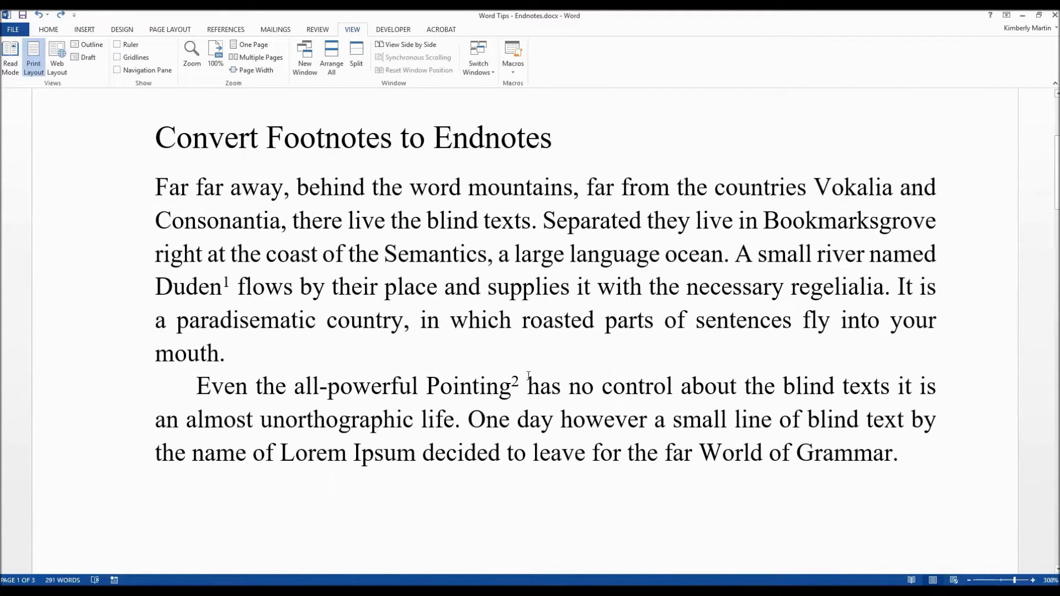
scroll("down", 3)
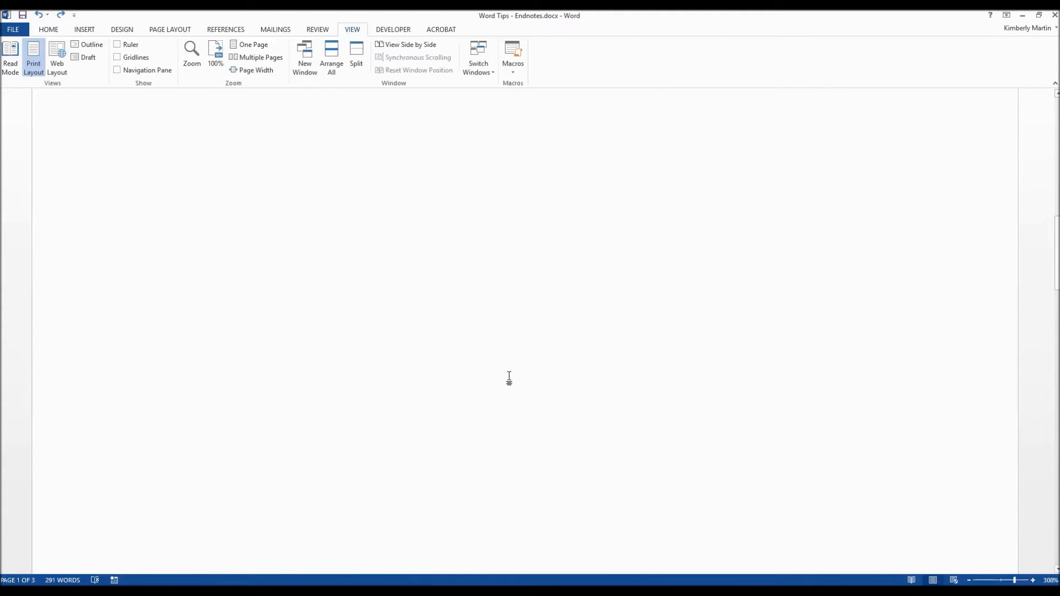
scroll("down", 3)
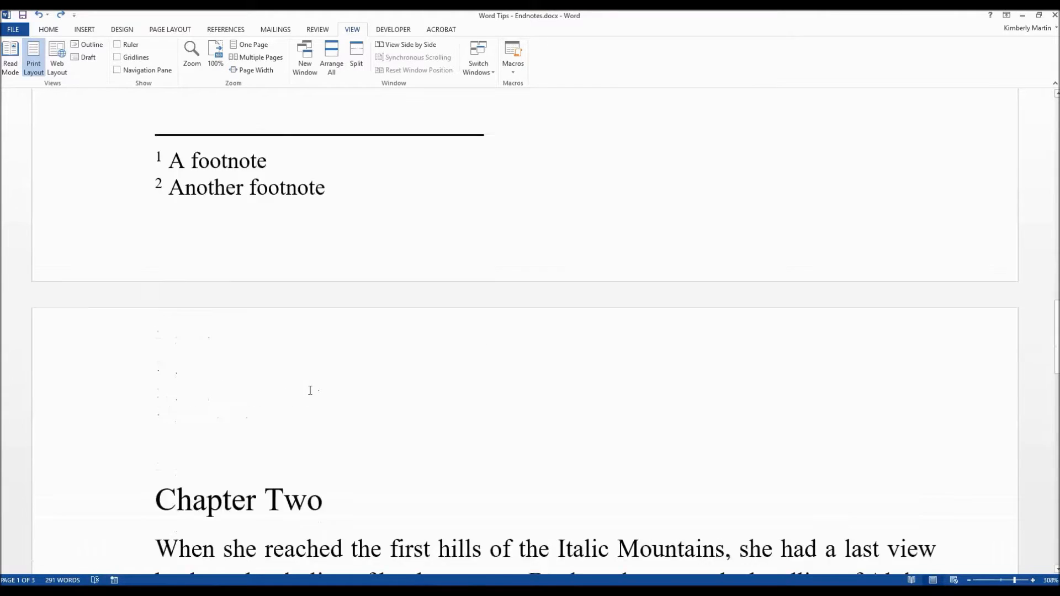
scroll("down", 3)
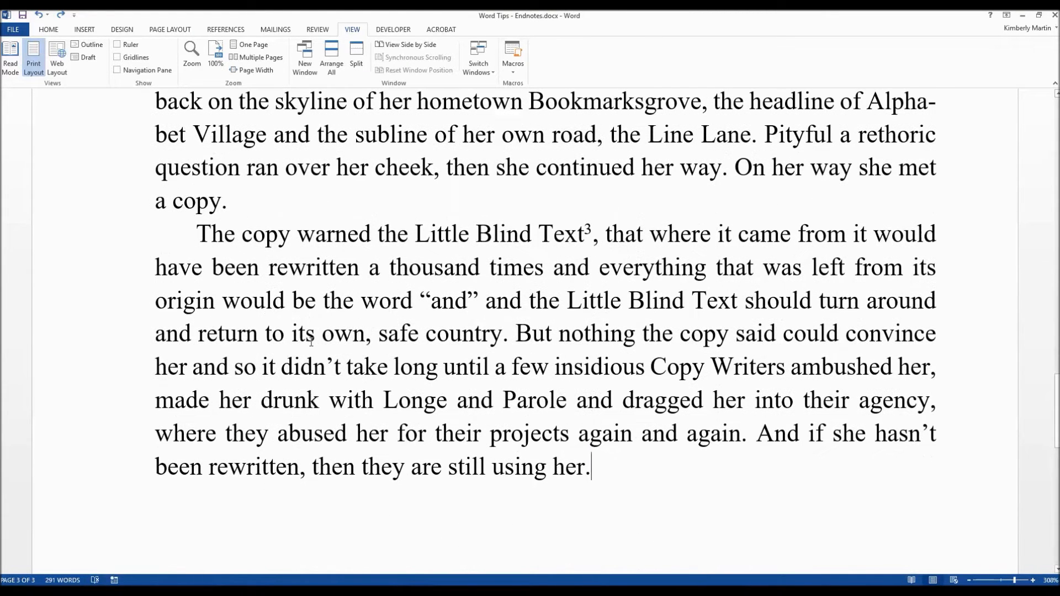
scroll("down", 3)
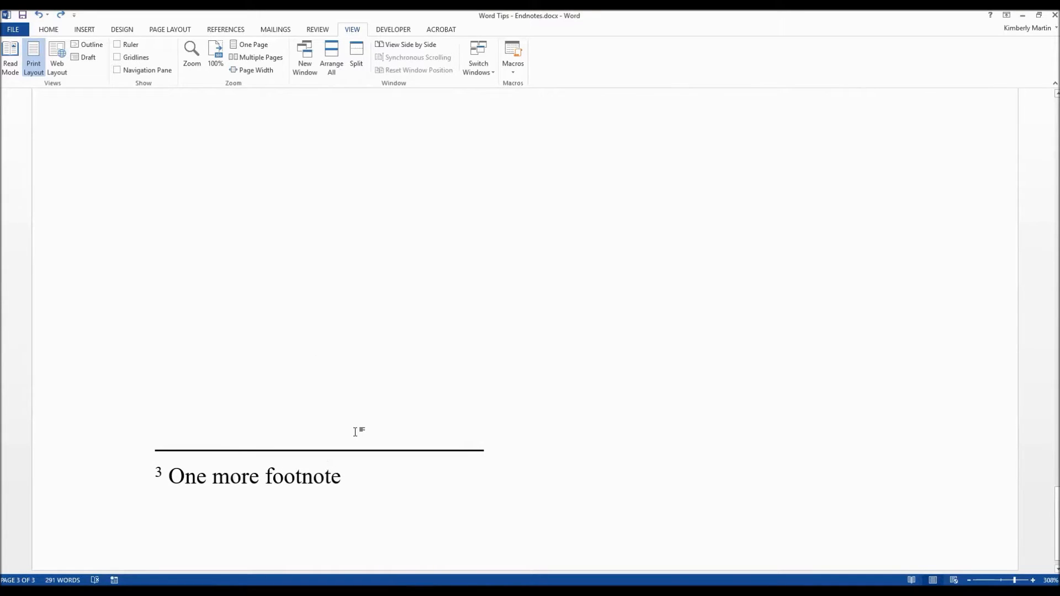
mouse_move(356, 347)
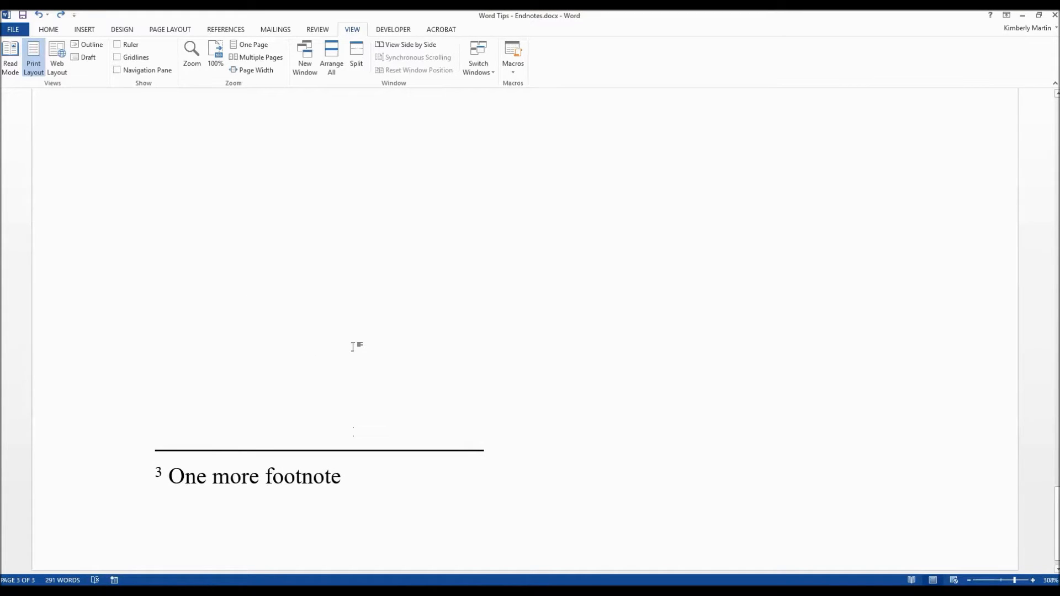
mouse_move(342, 336)
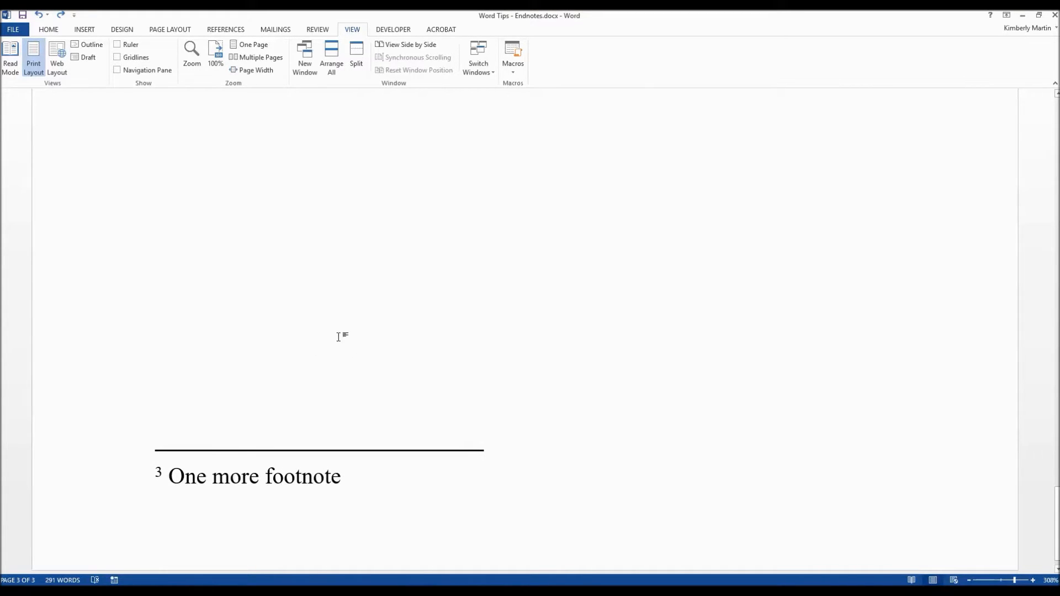
scroll("up", 3)
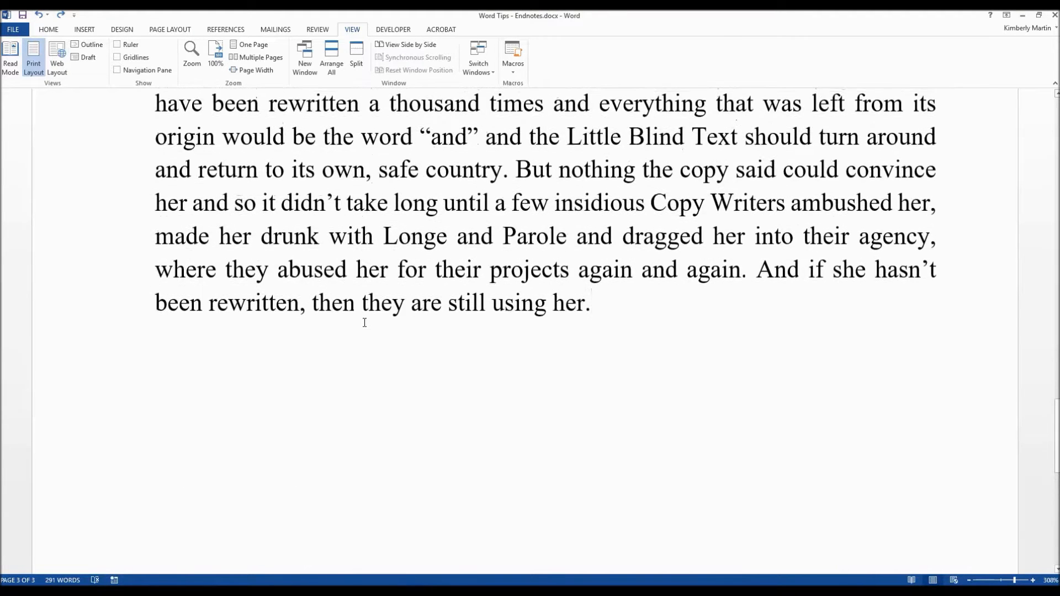
scroll("up", 3)
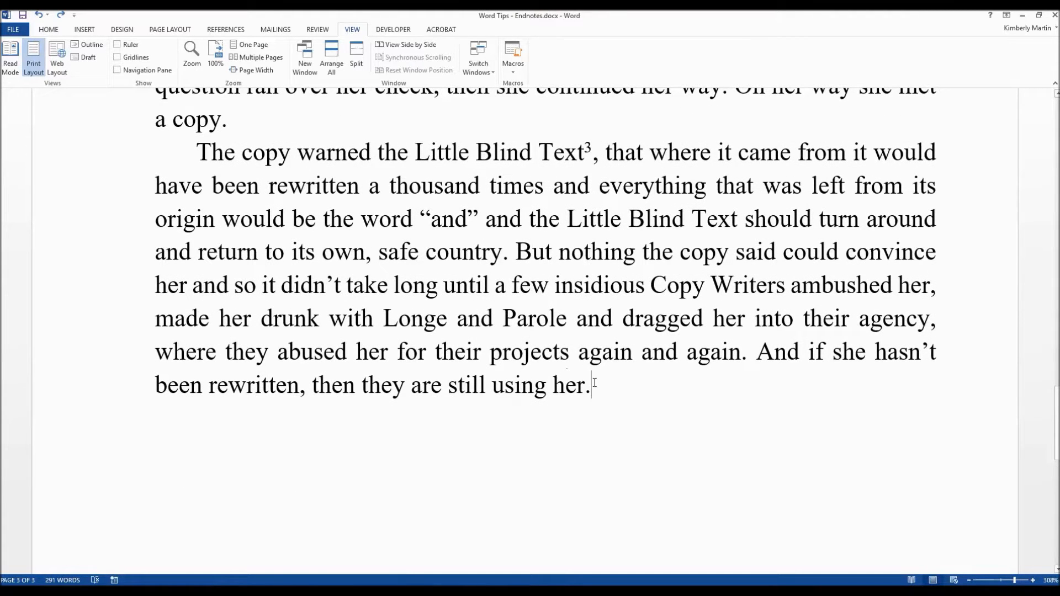
left_click(170, 29)
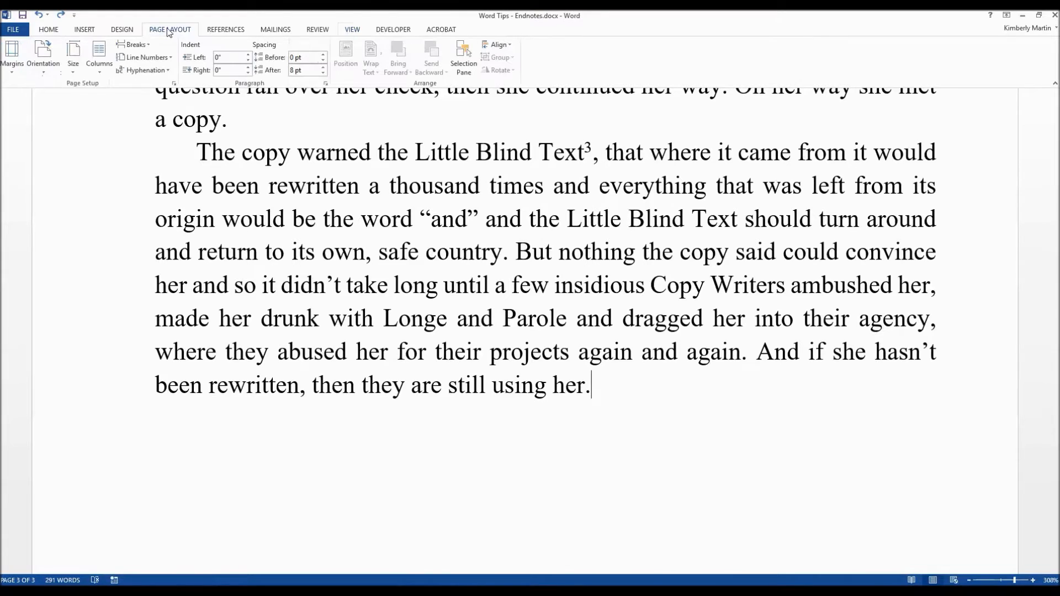
left_click(136, 45)
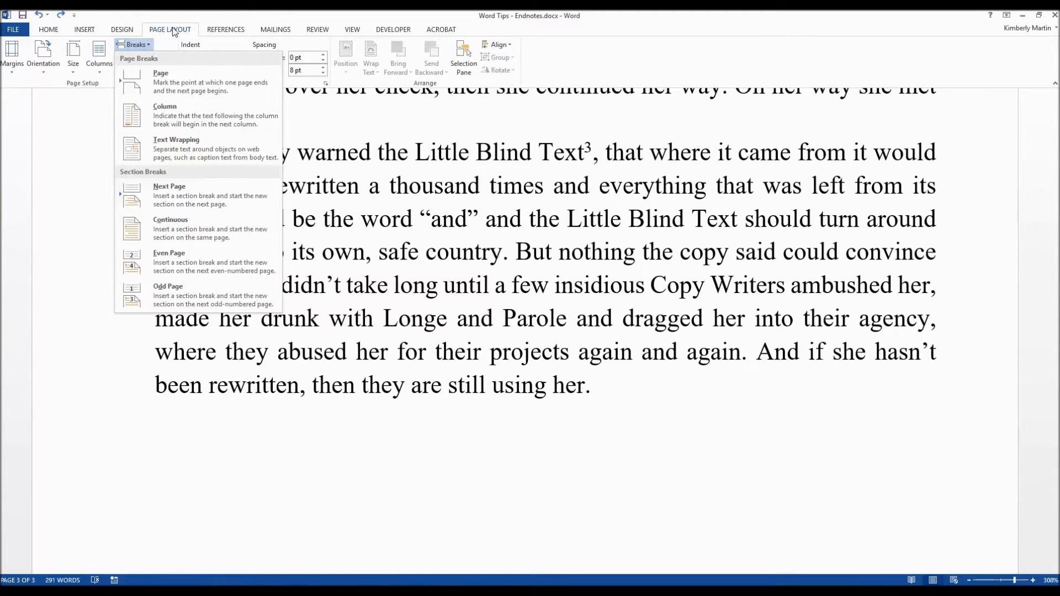
mouse_move(197, 294)
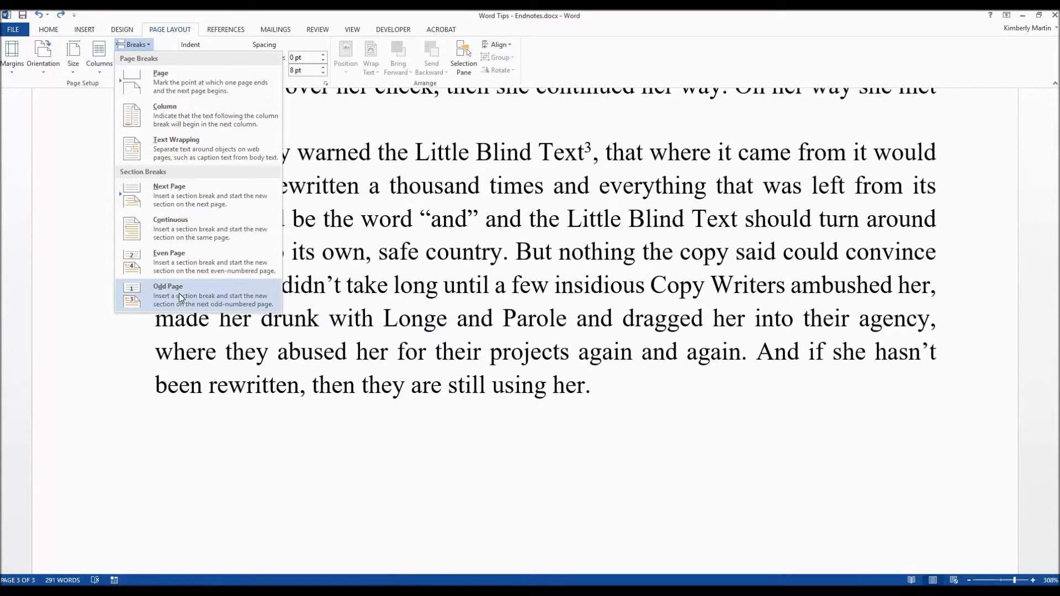
left_click(168, 286)
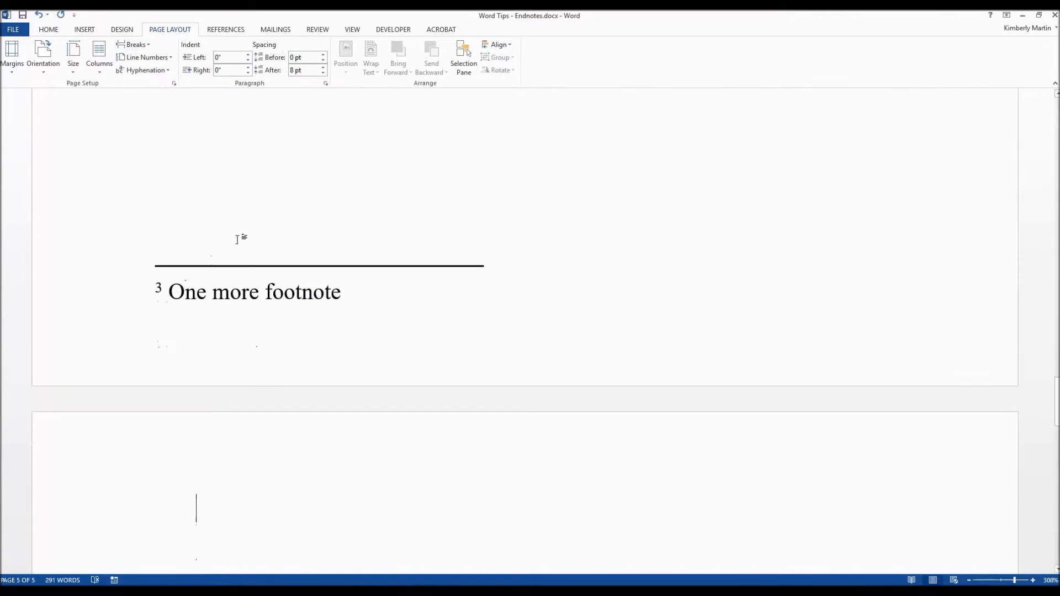
Enter 'Endnotes' on the new page, correct the typo and apply a heading style.
type("En")
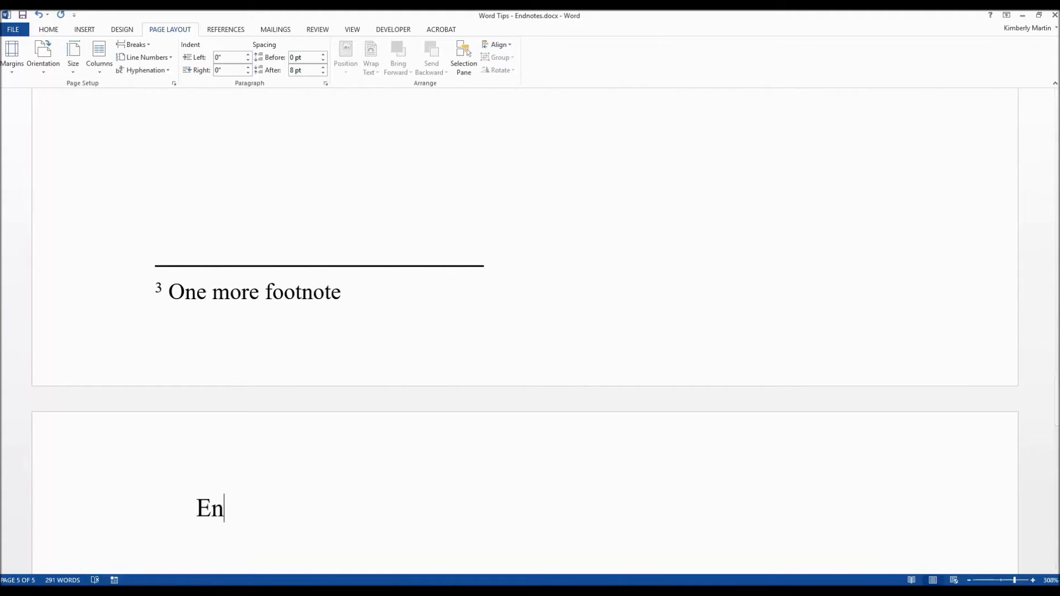
type("dotes")
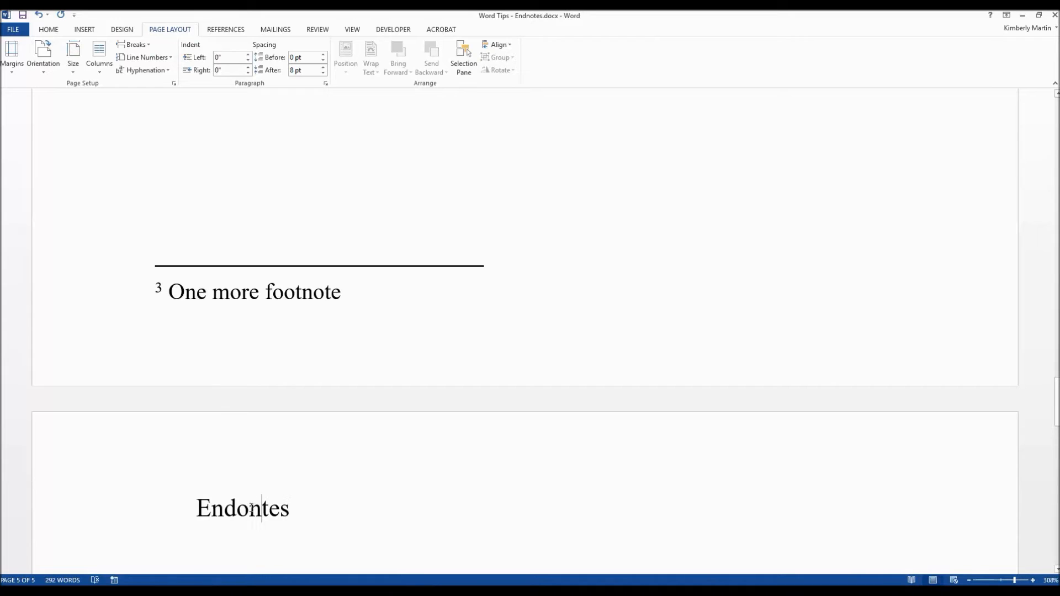
key("Backspace")
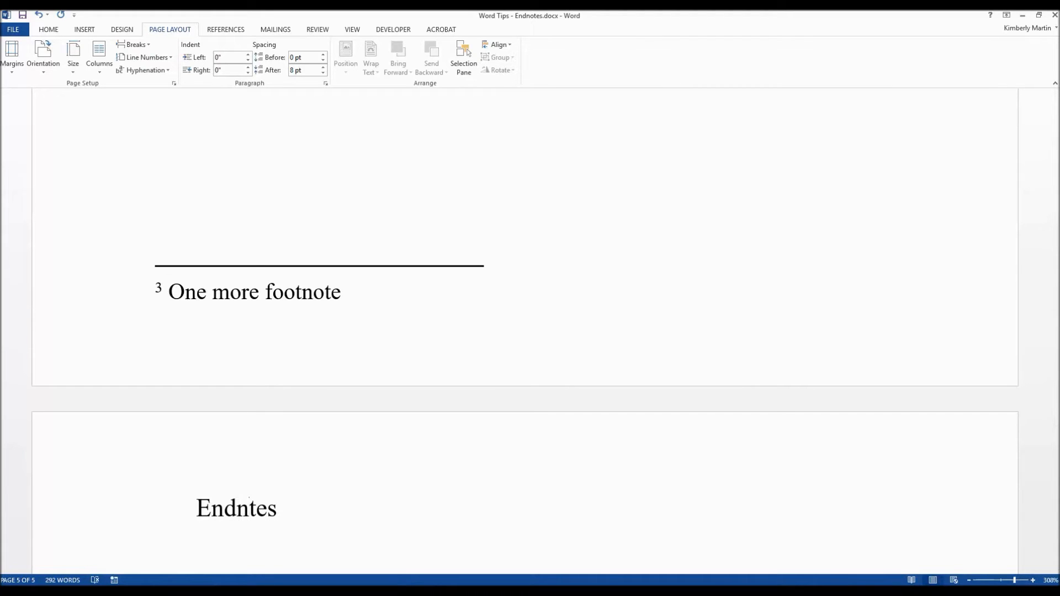
left_click(48, 29)
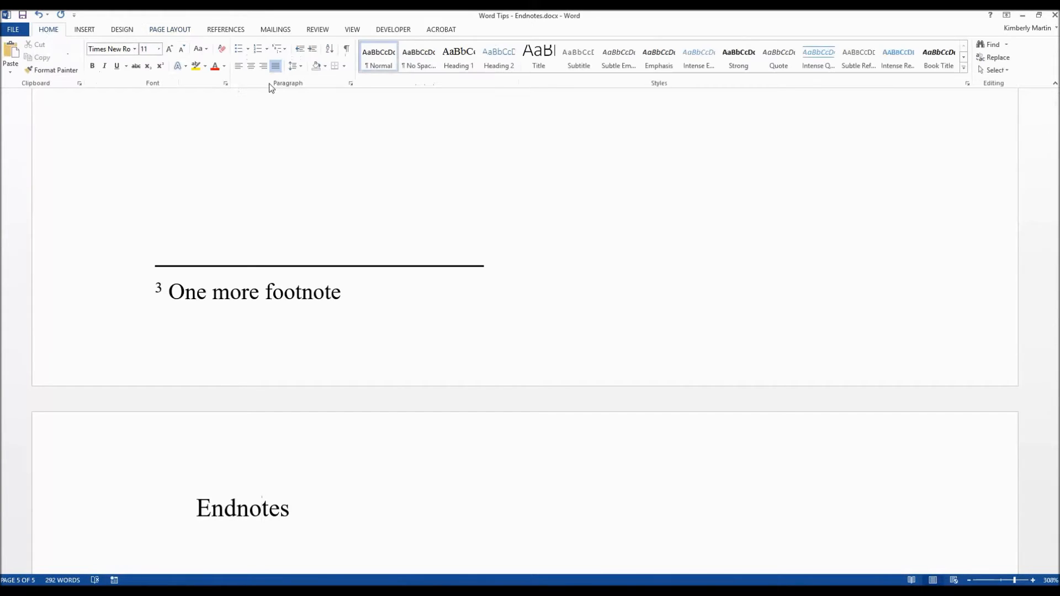
left_click(214, 505)
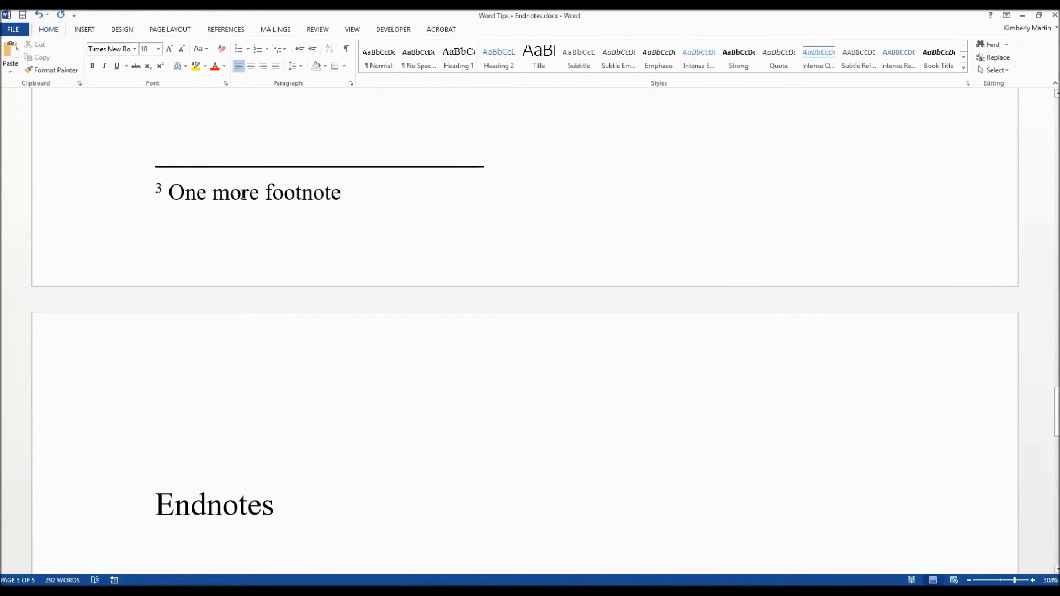
Convert all footnotes to endnotes through the footnote's Note Options dialog.
right_click(243, 193)
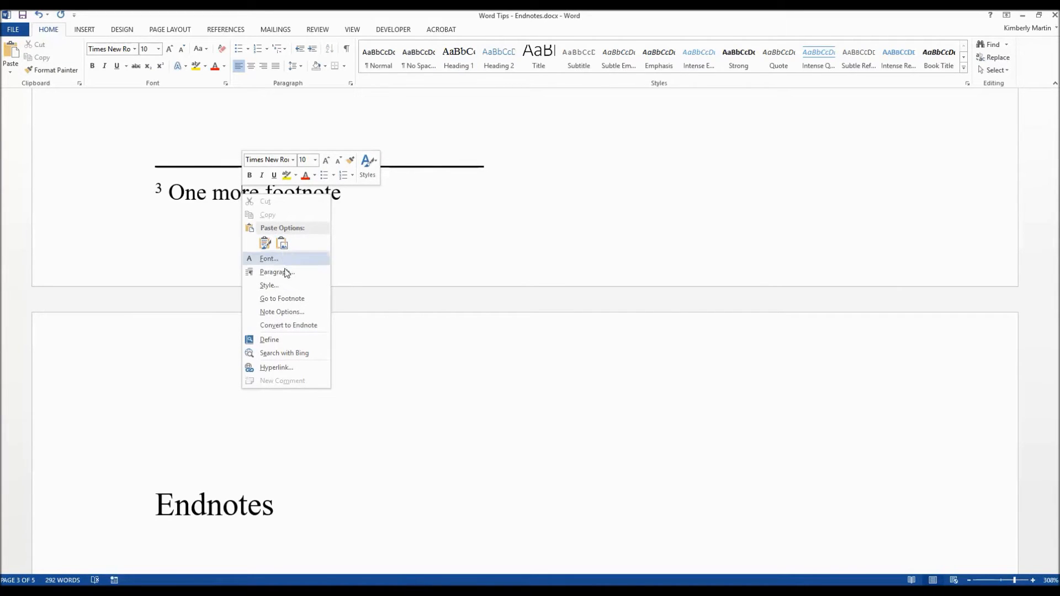
left_click(282, 311)
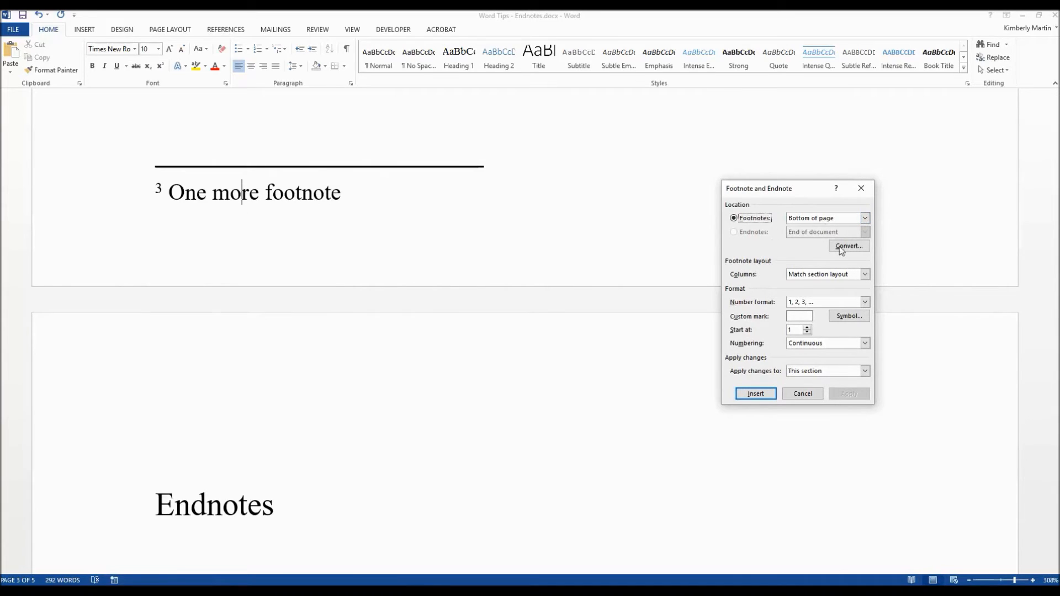
mouse_move(848, 245)
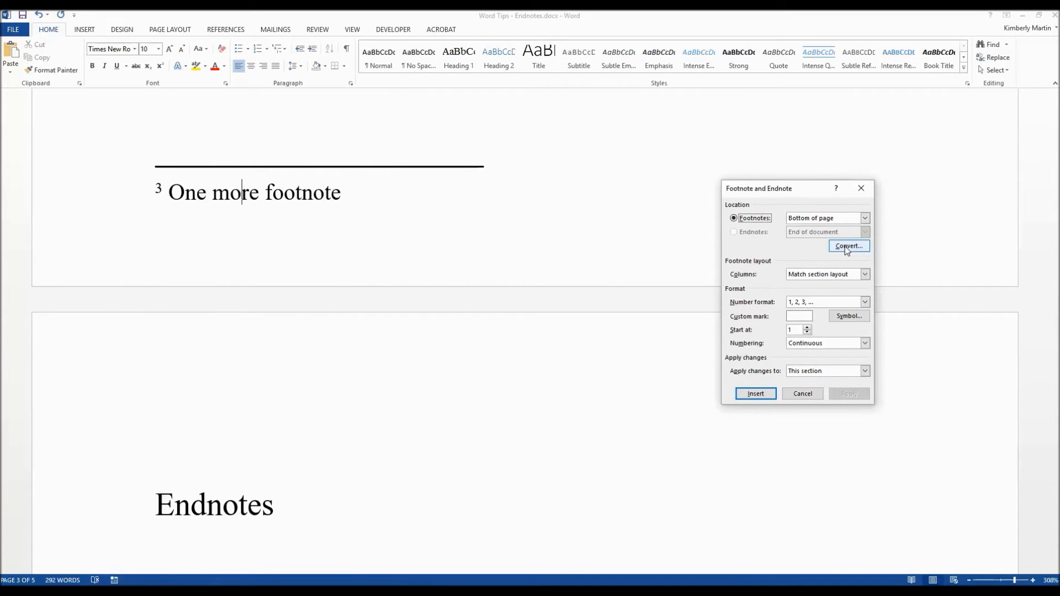
left_click(848, 245)
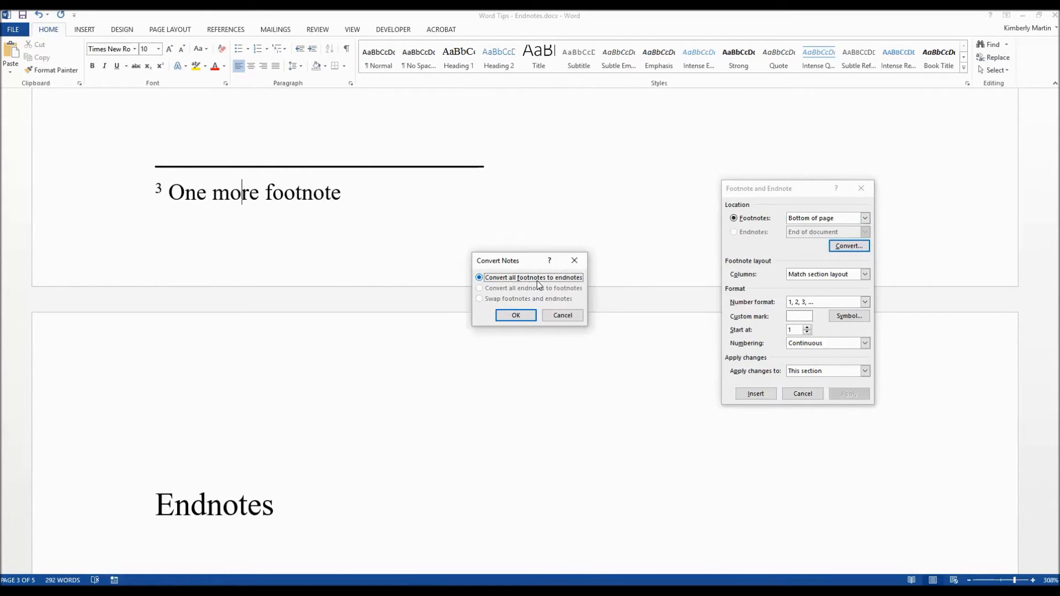
mouse_move(562, 315)
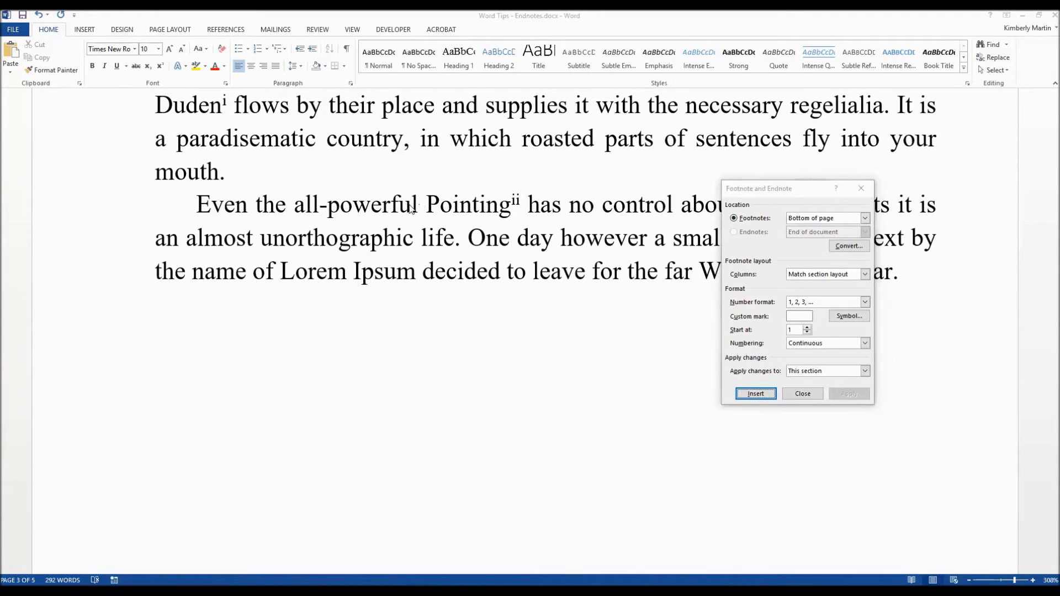
left_click(756, 394)
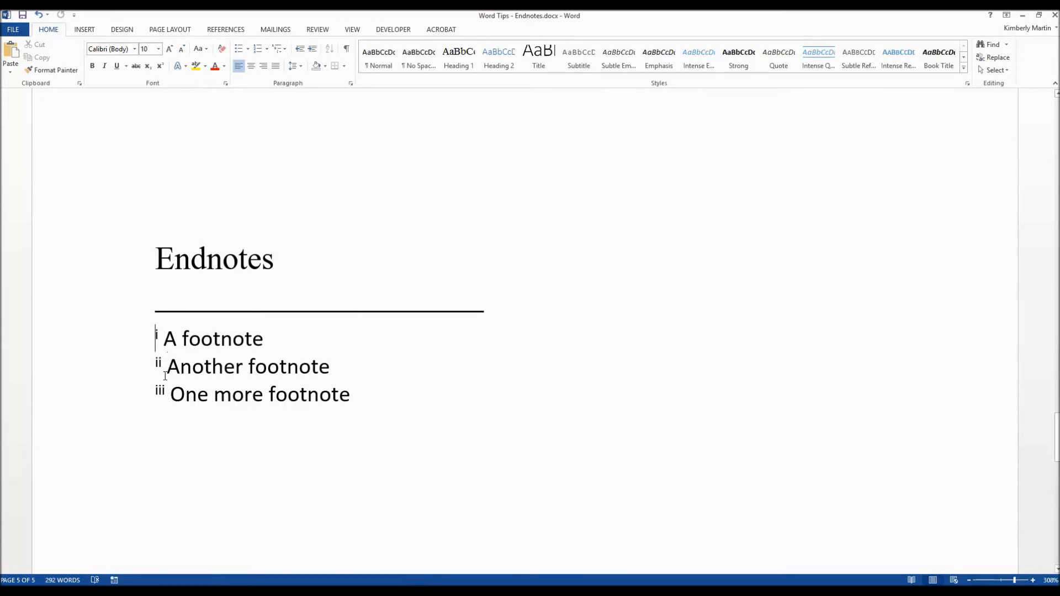
Set endnote number format to 1, 2, 3 applied to the whole document.
right_click(212, 339)
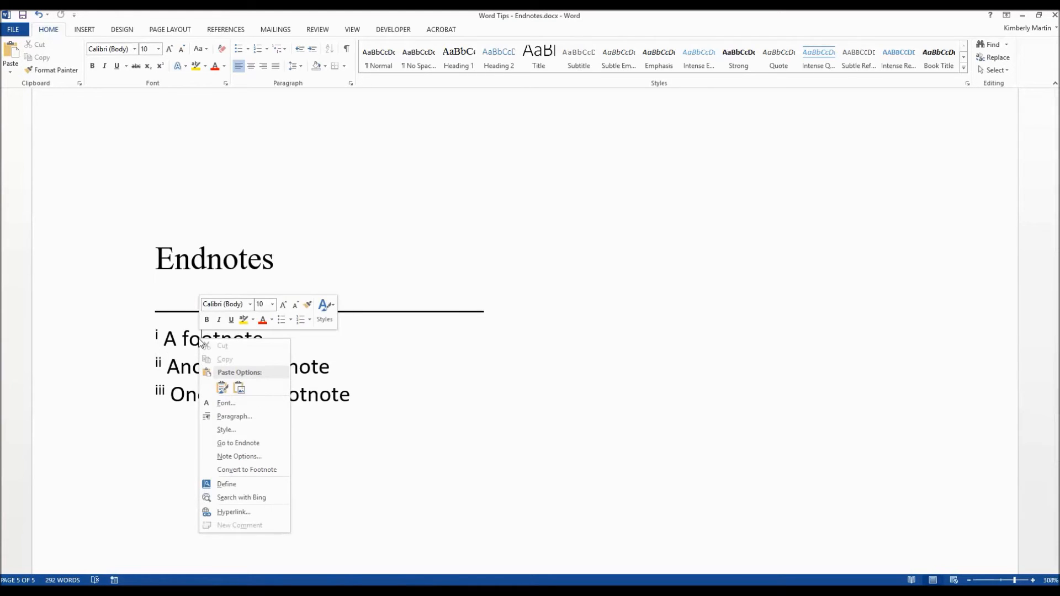
left_click(239, 456)
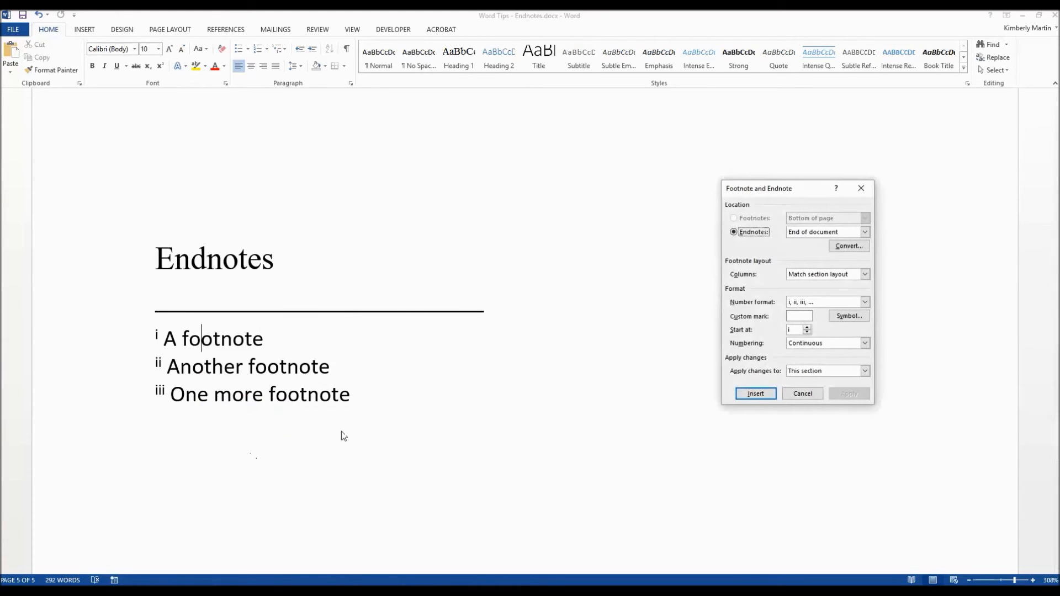
left_click(865, 302)
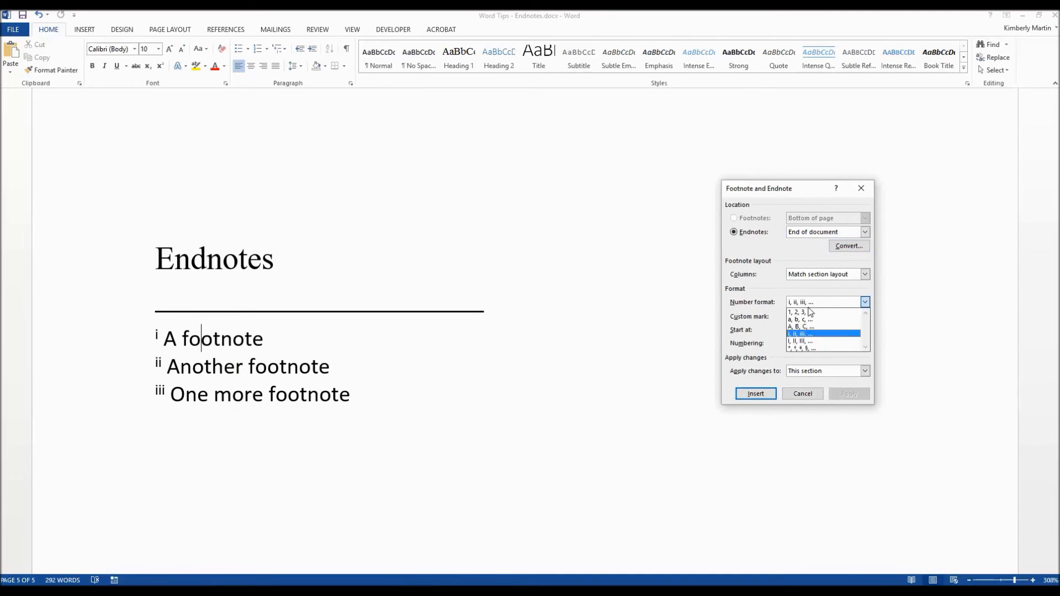
left_click(800, 312)
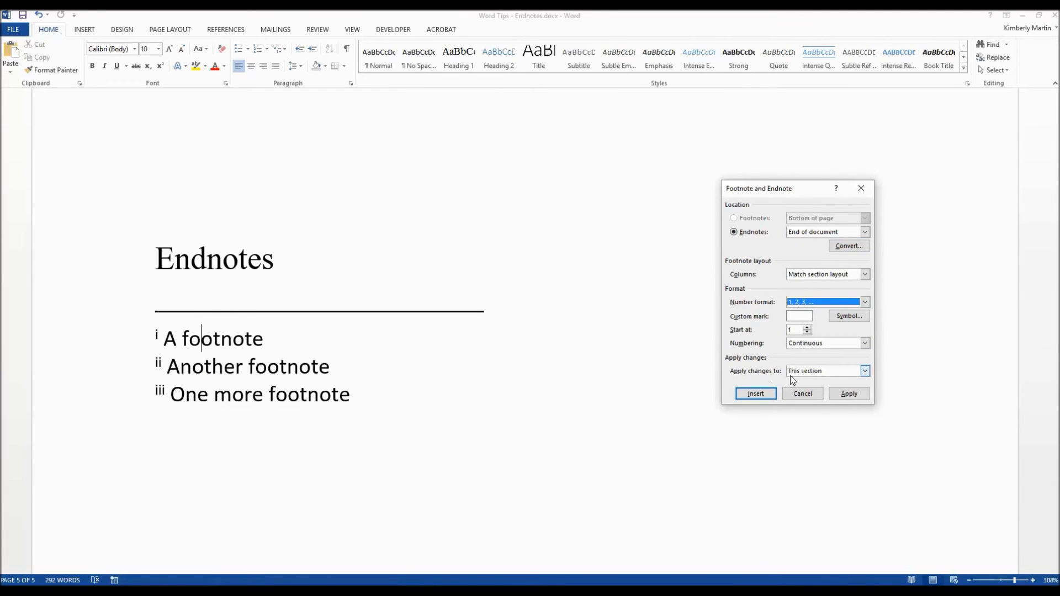
left_click(824, 371)
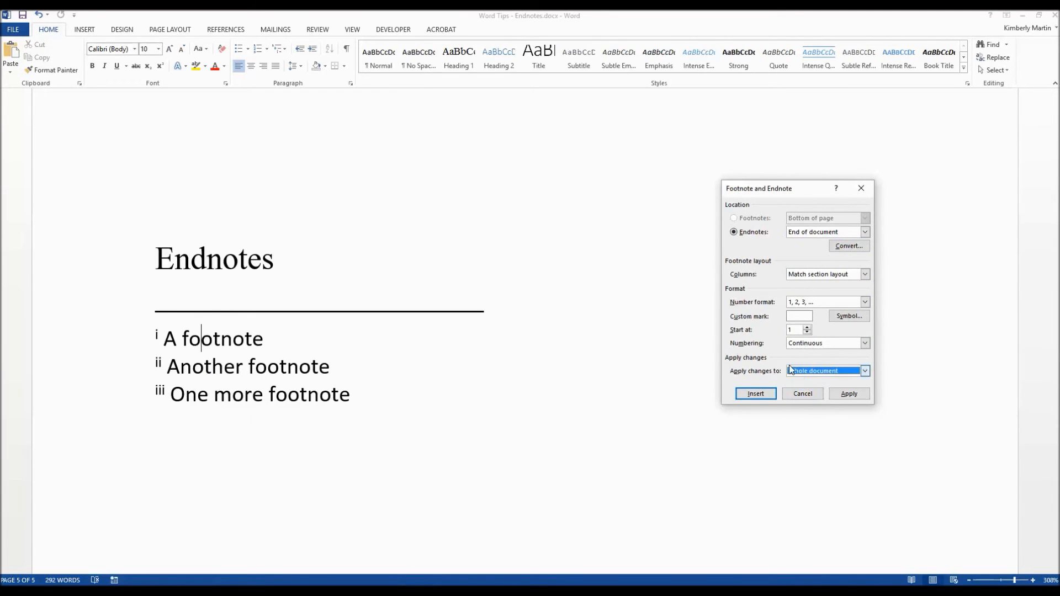